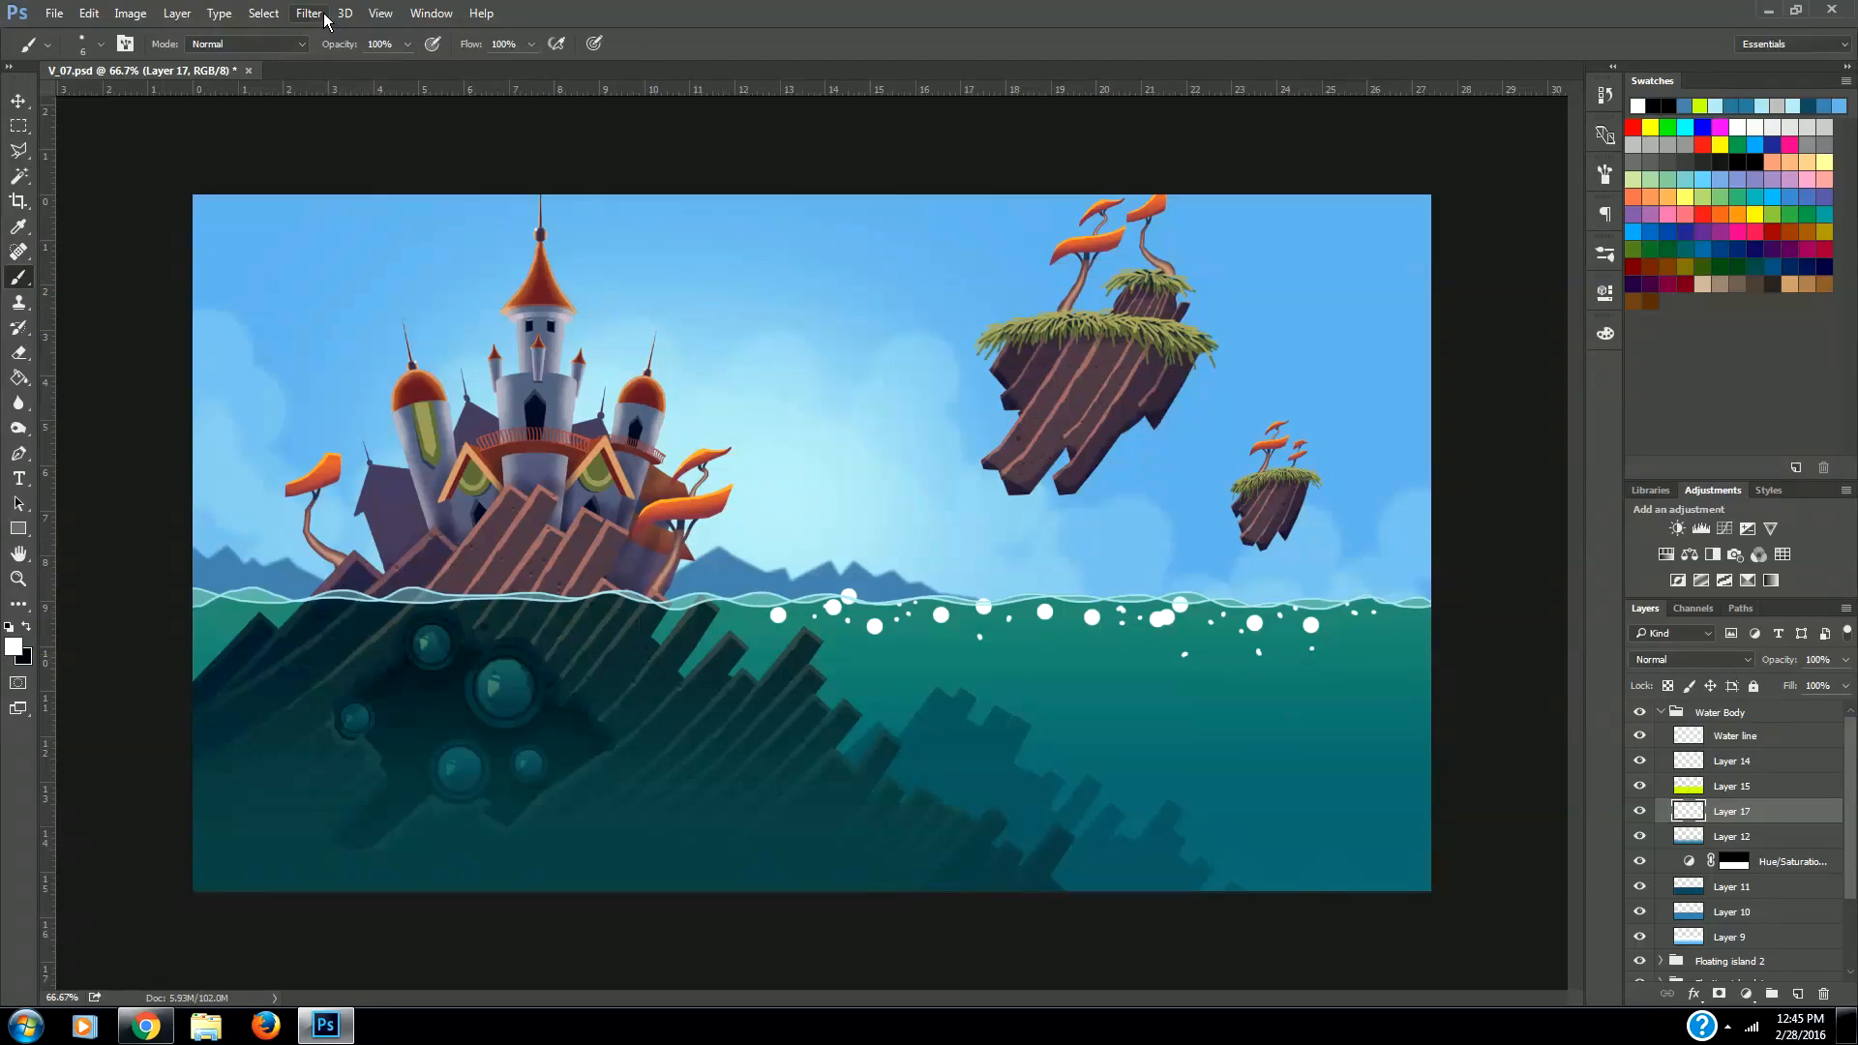
Apply Motion Blur to the ray layer with Distance 500 at roughly a 42° angle
click(307, 12)
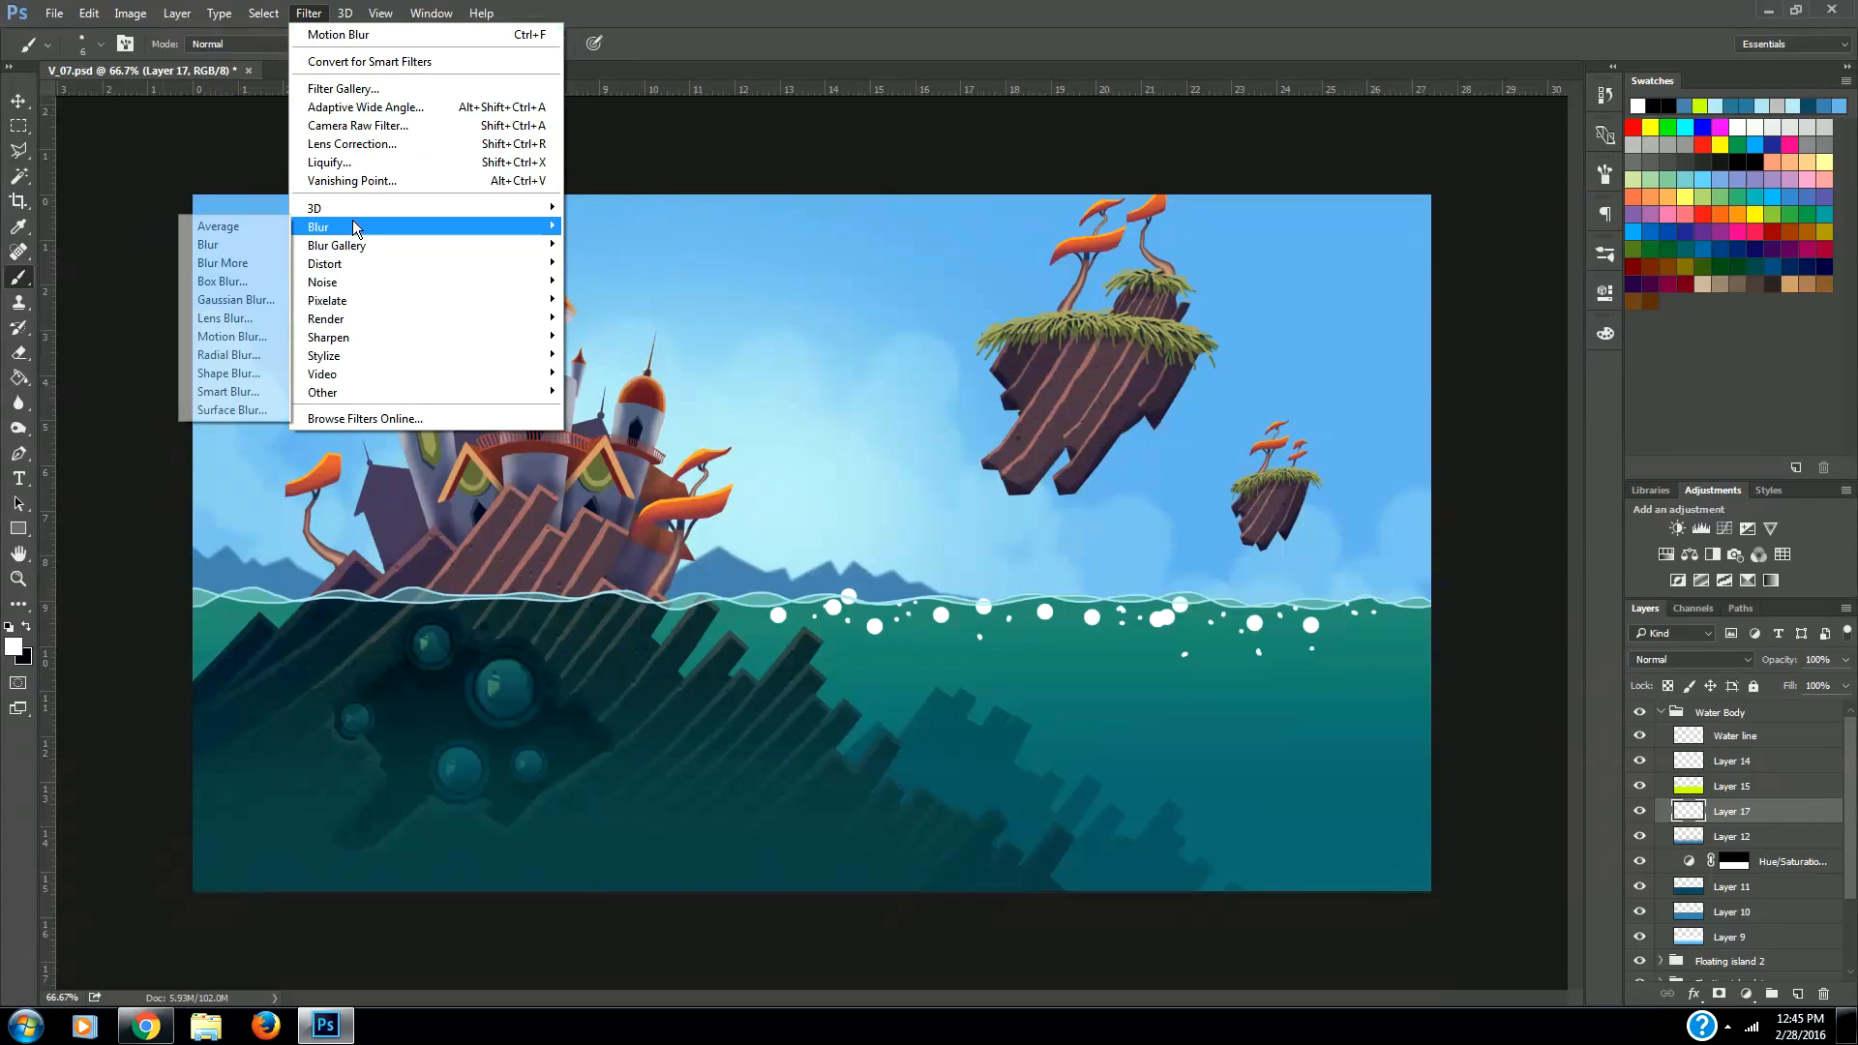
mouse_move(222, 262)
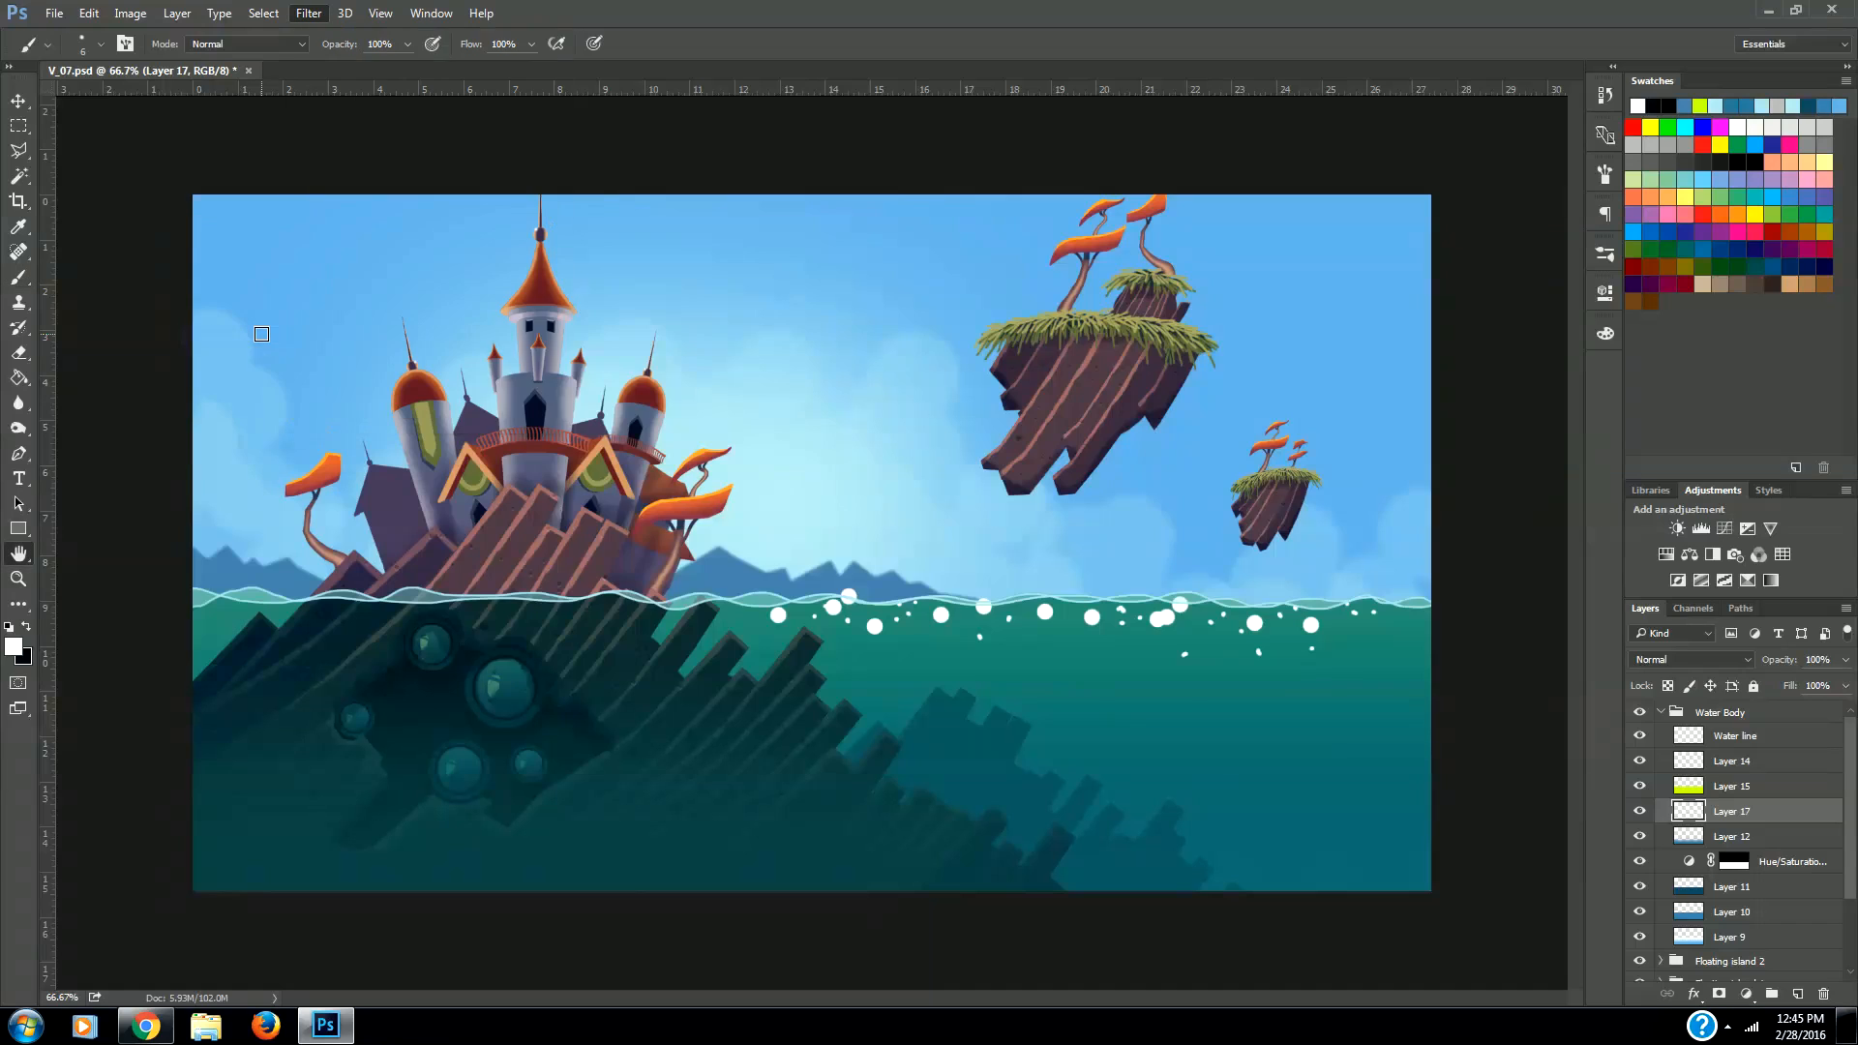
click(307, 13)
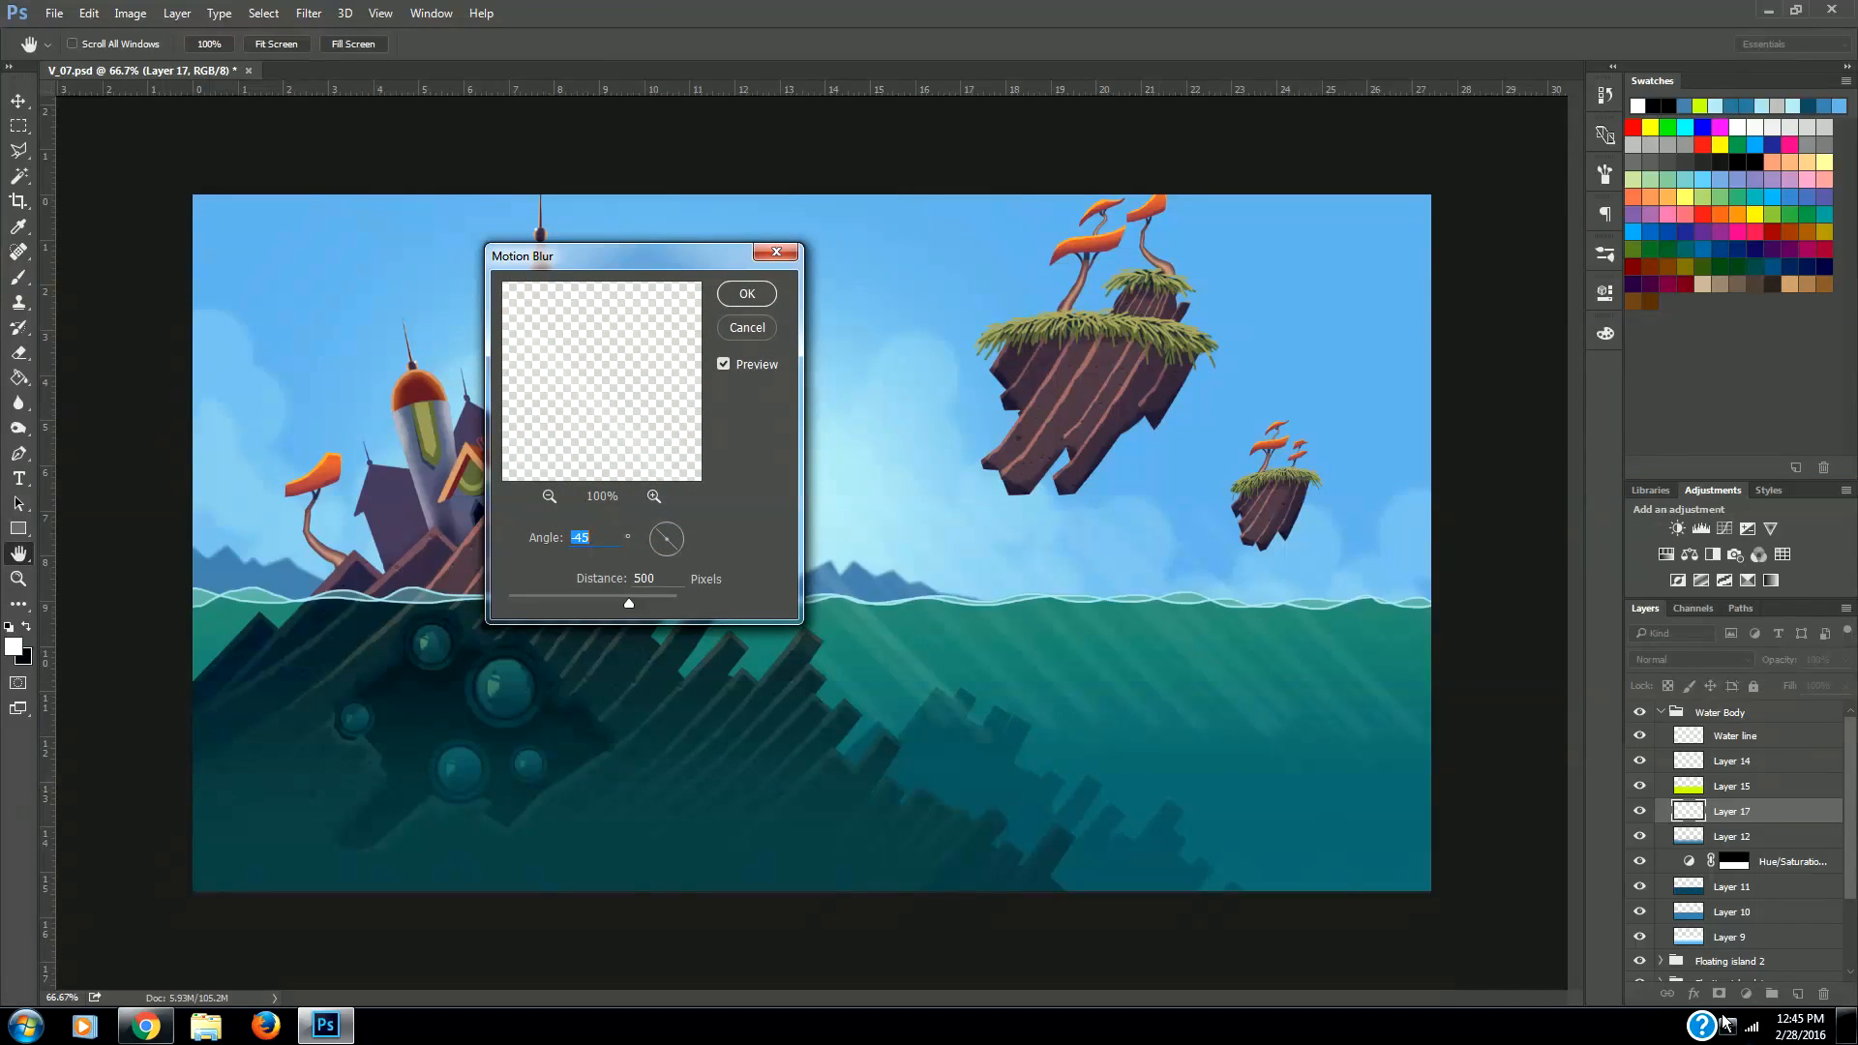
mouse_move(696, 343)
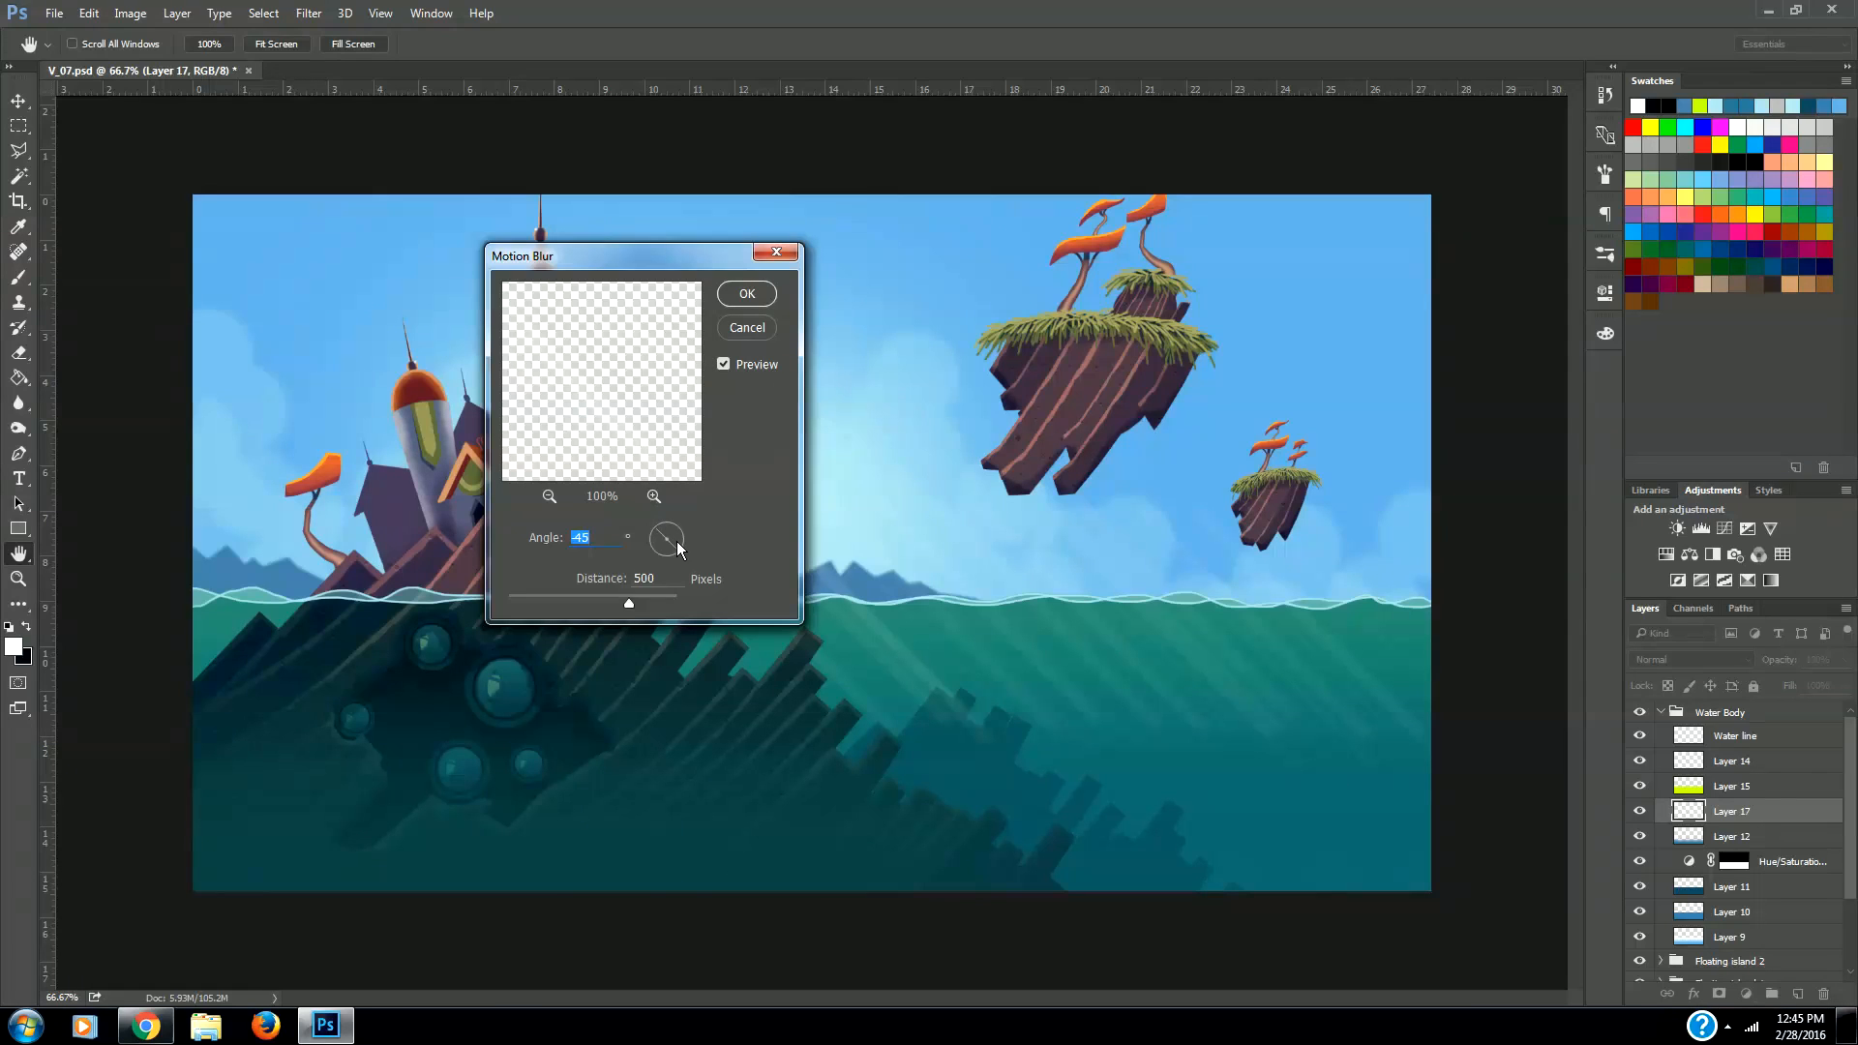
drag(666, 535, 664, 551)
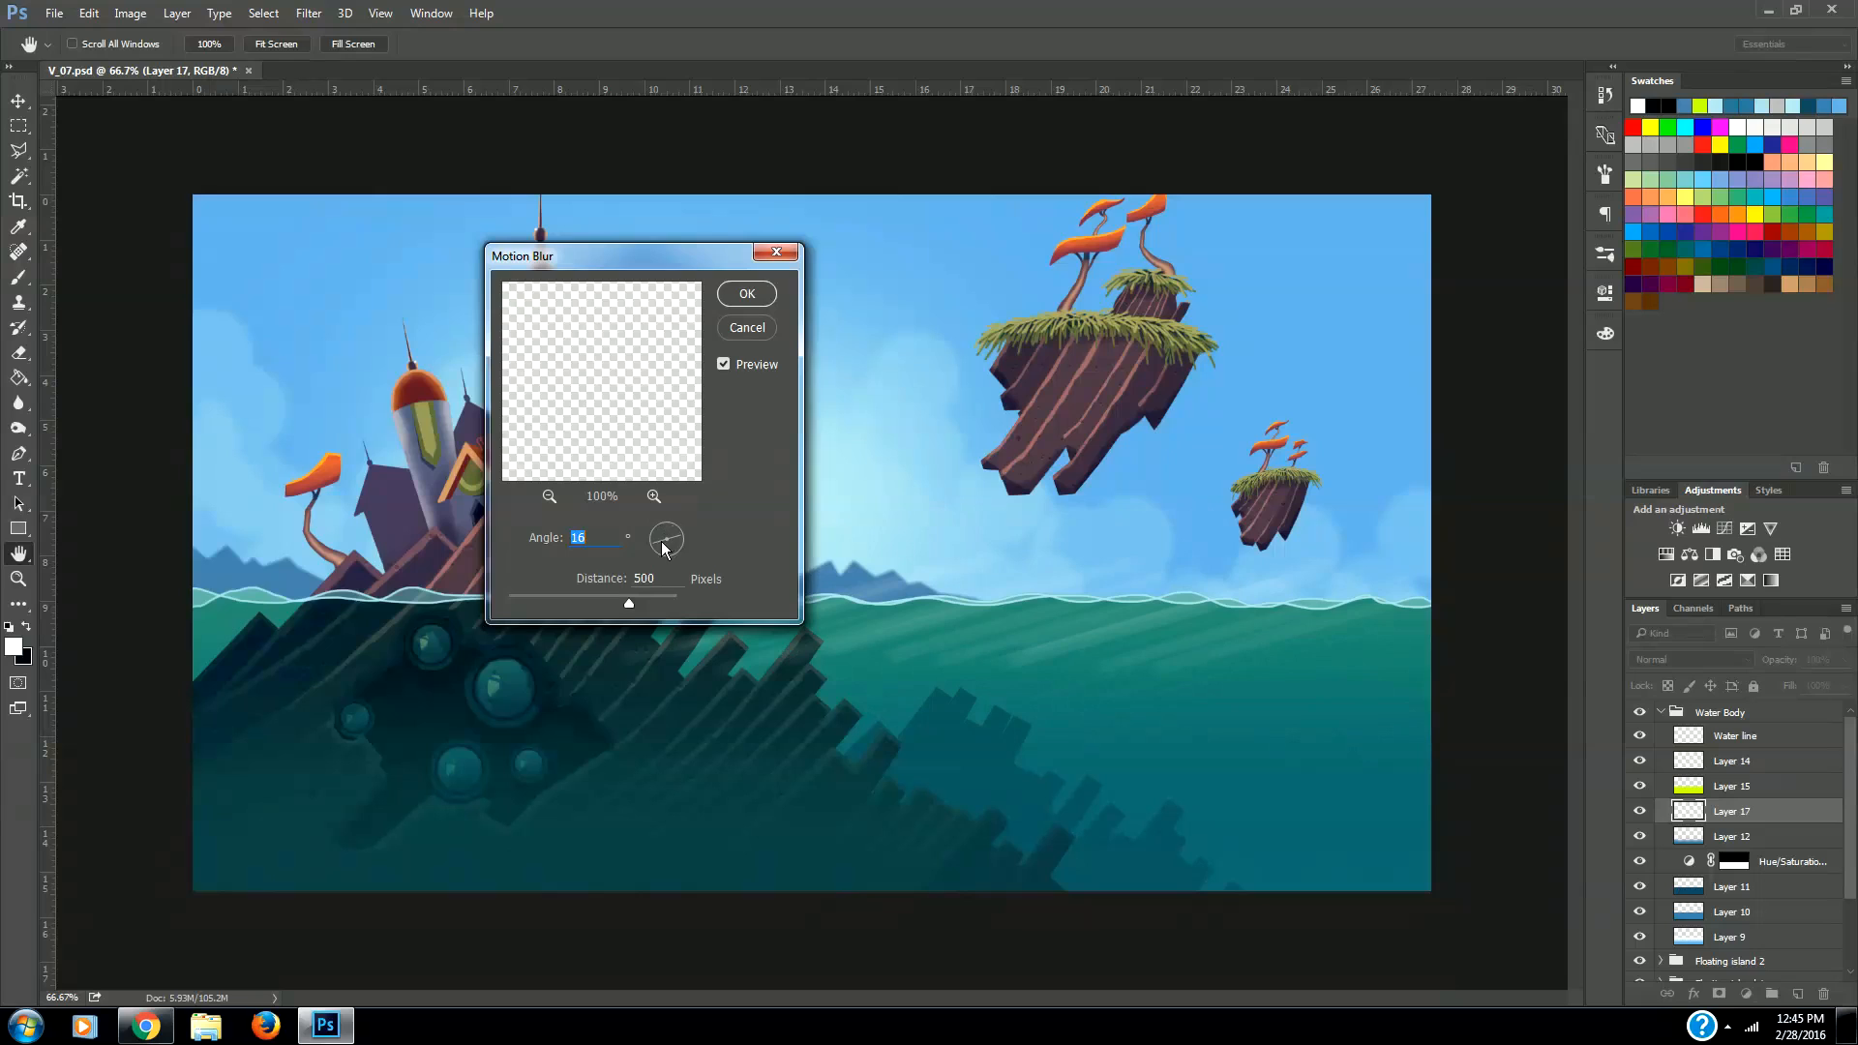
drag(661, 548, 675, 557)
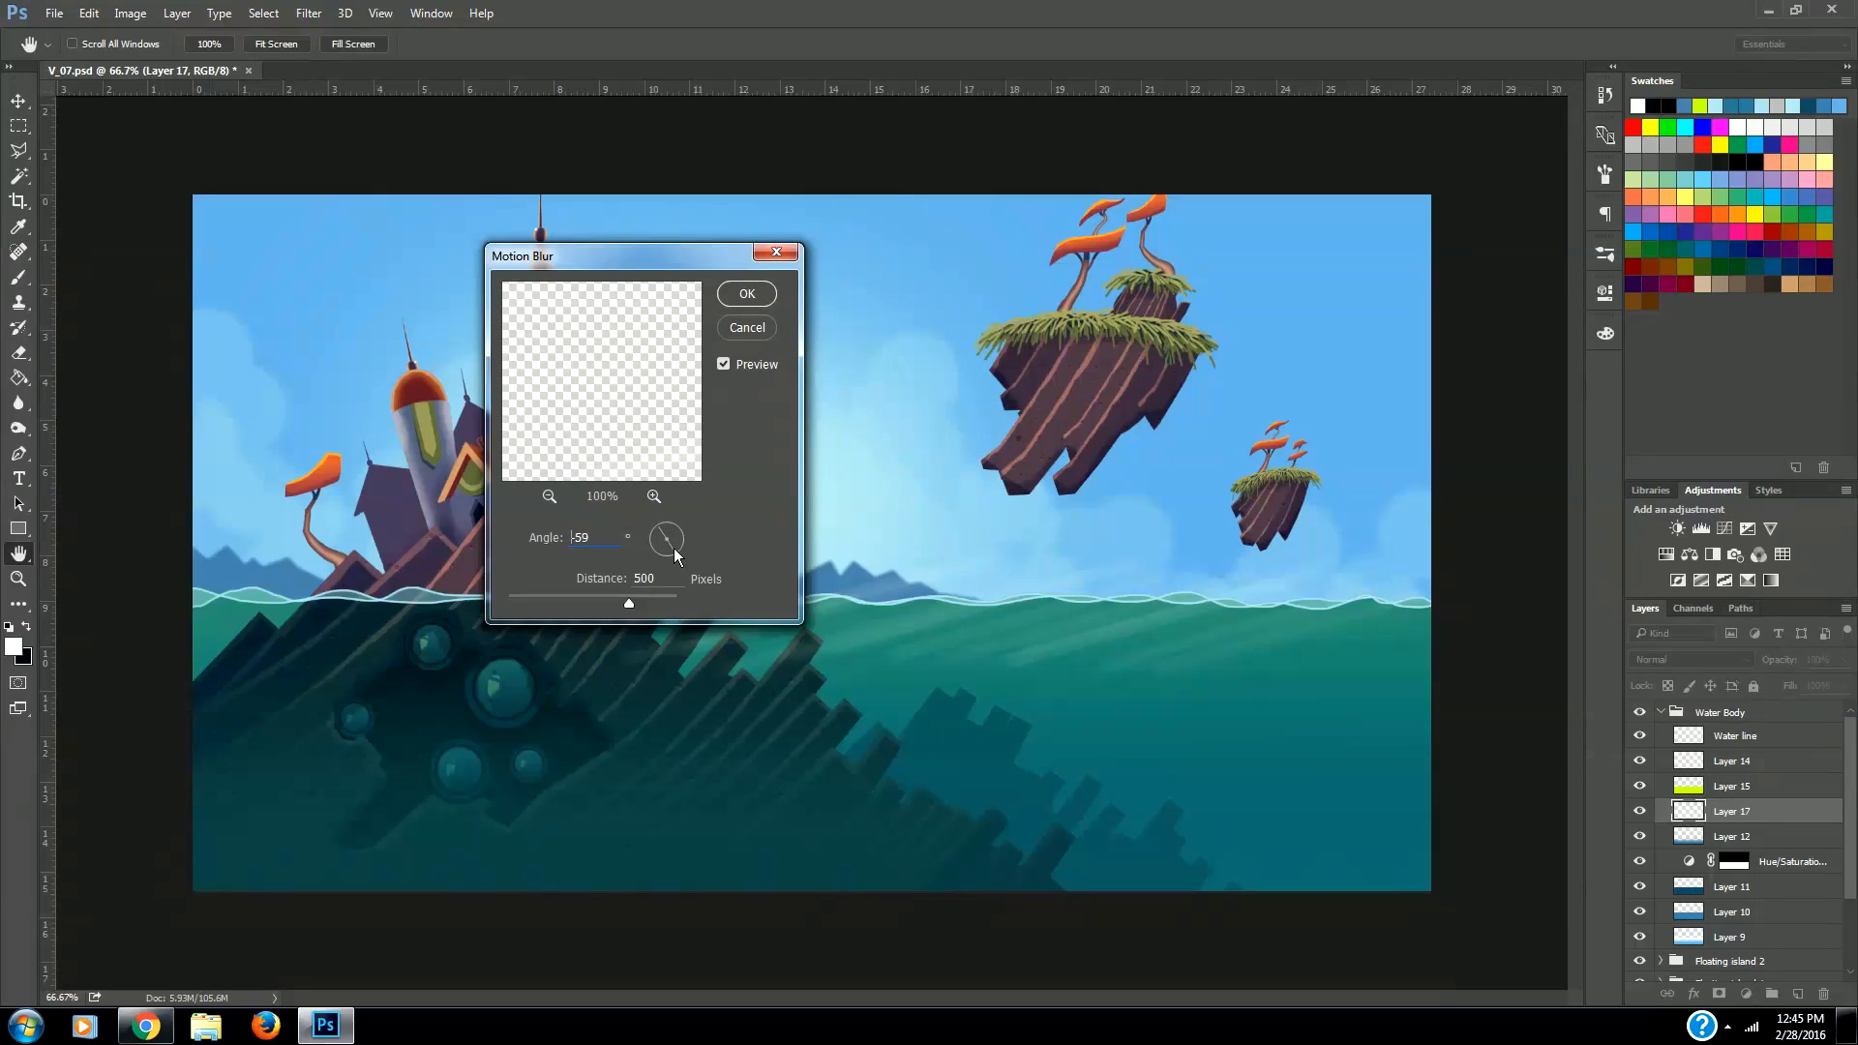
drag(674, 557, 666, 543)
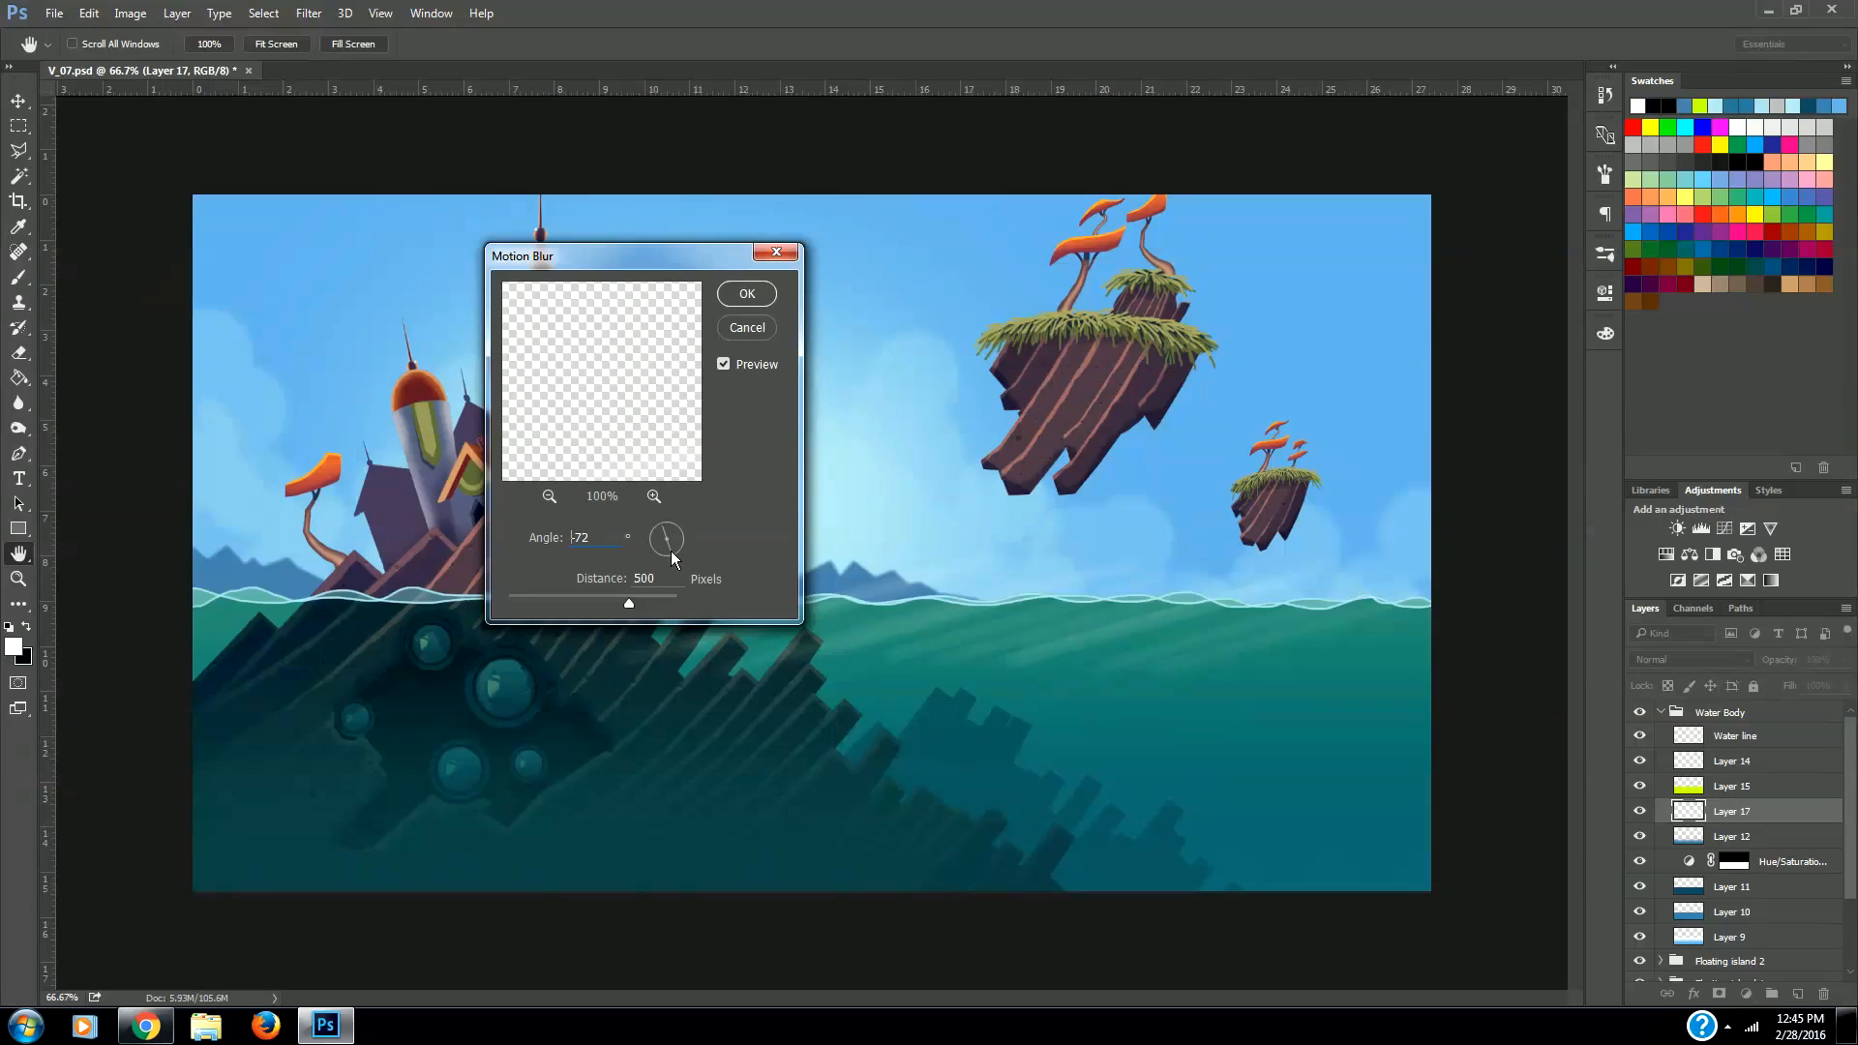
drag(669, 558, 674, 531)
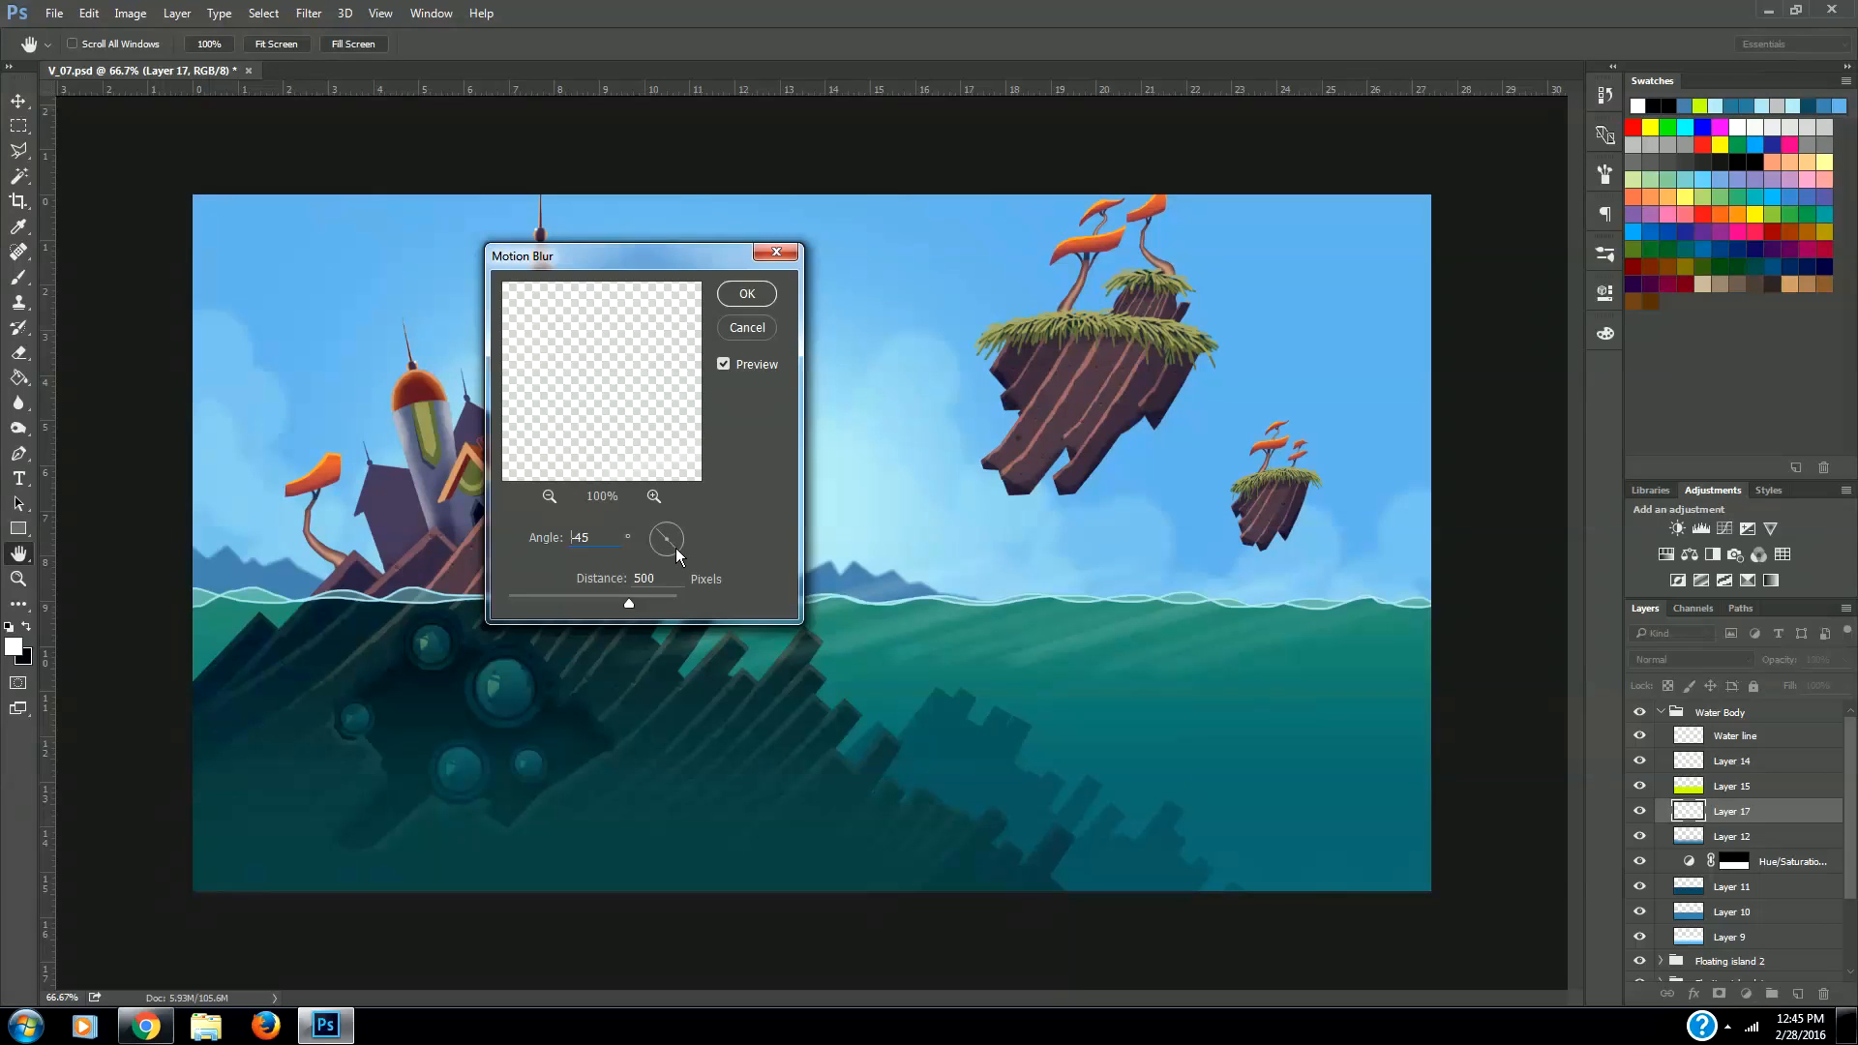
drag(675, 528, 665, 551)
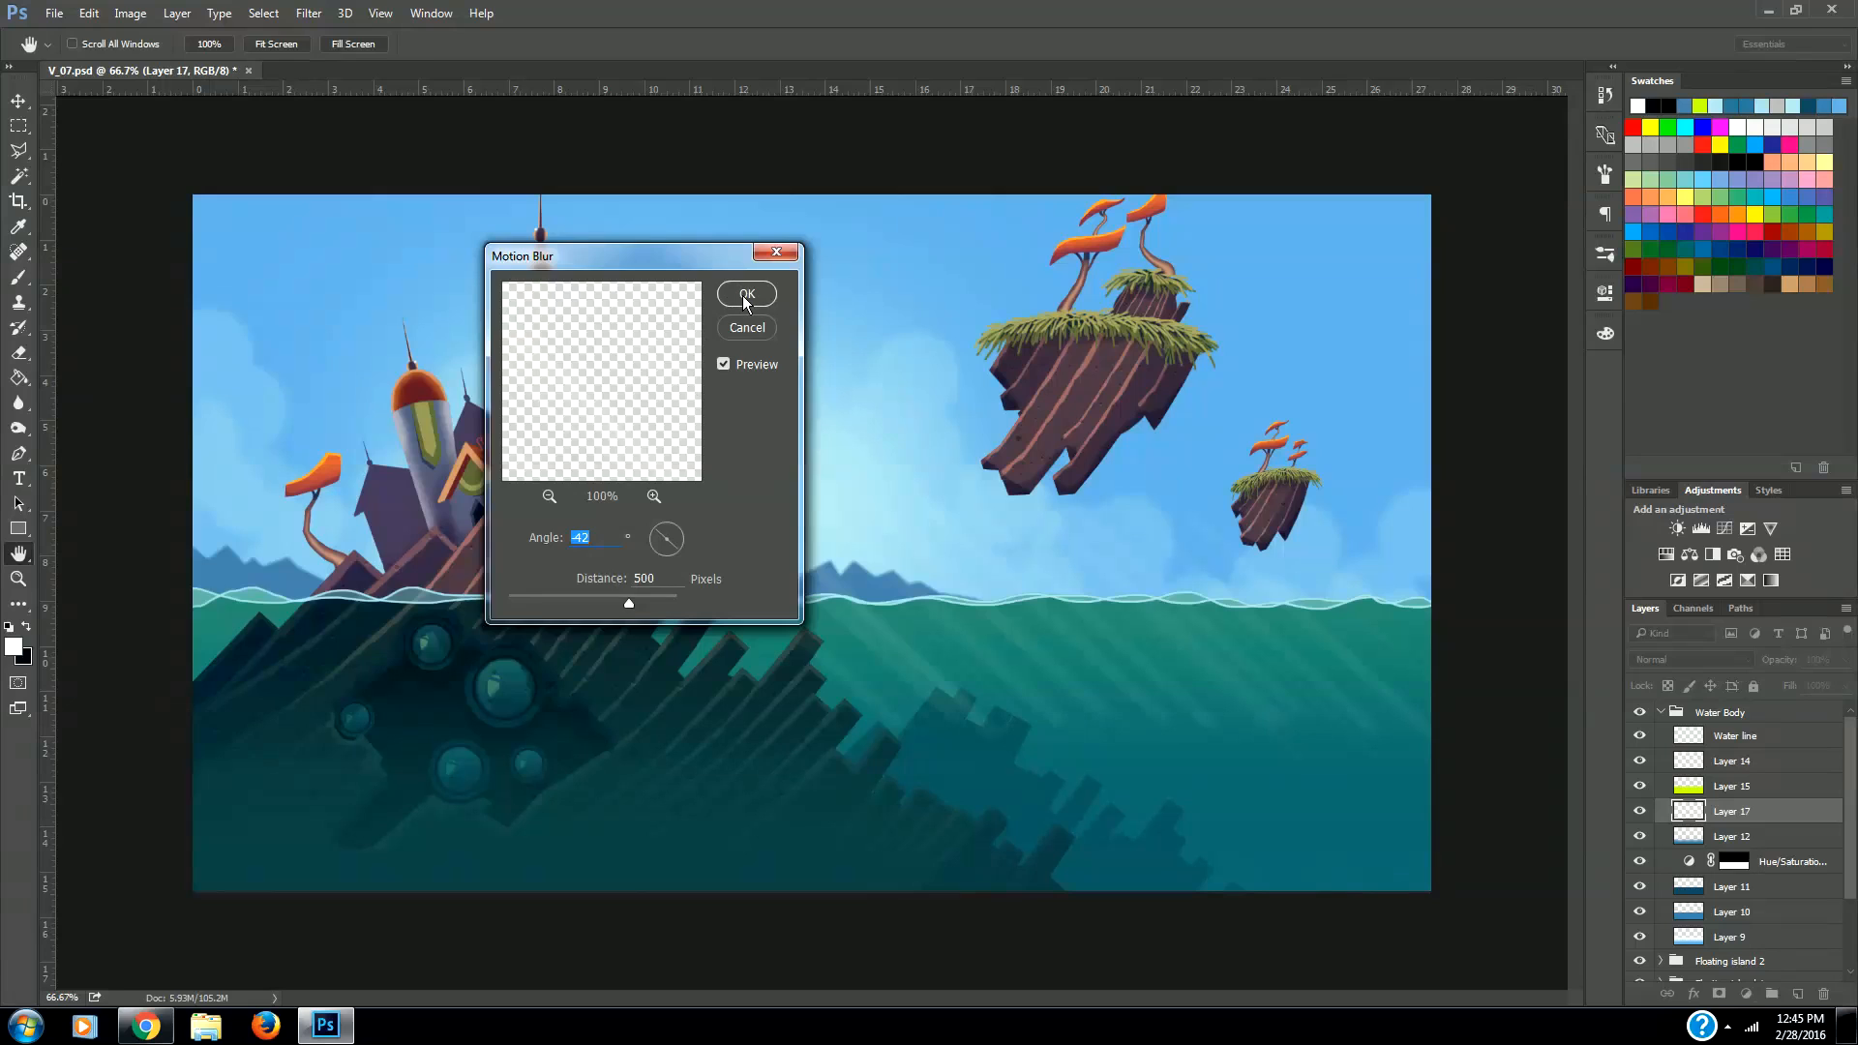
click(745, 294)
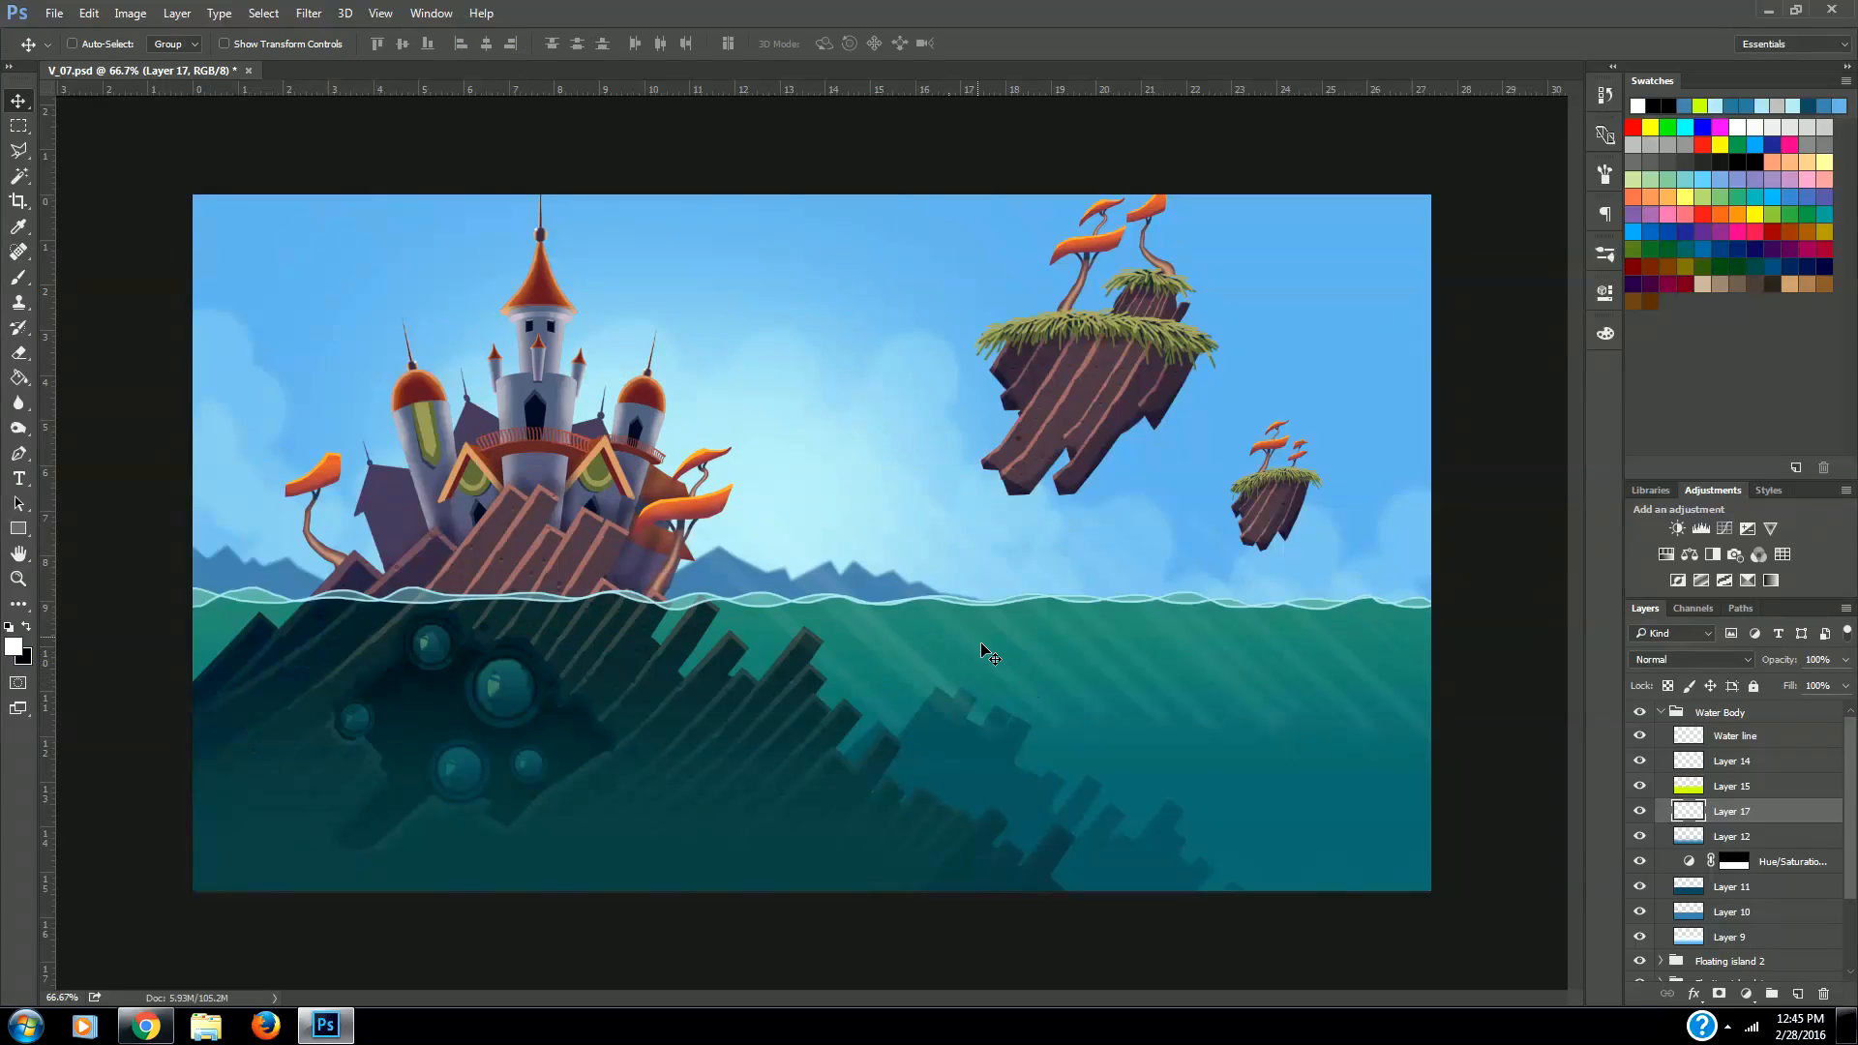